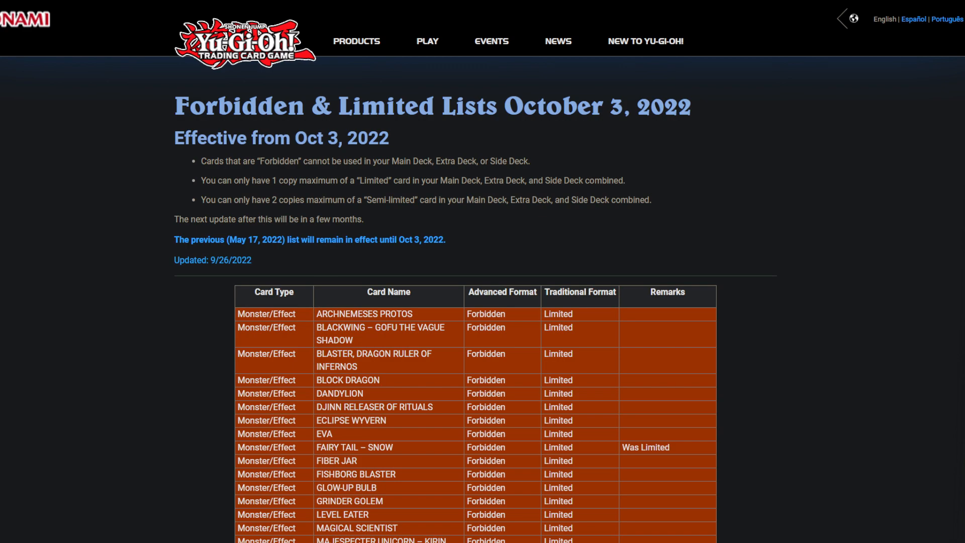
- Scroll down to reveal more Forbidden Effect Monster rows, including the newly forbidden Fairy Tail – Snow
scroll("down", 3)
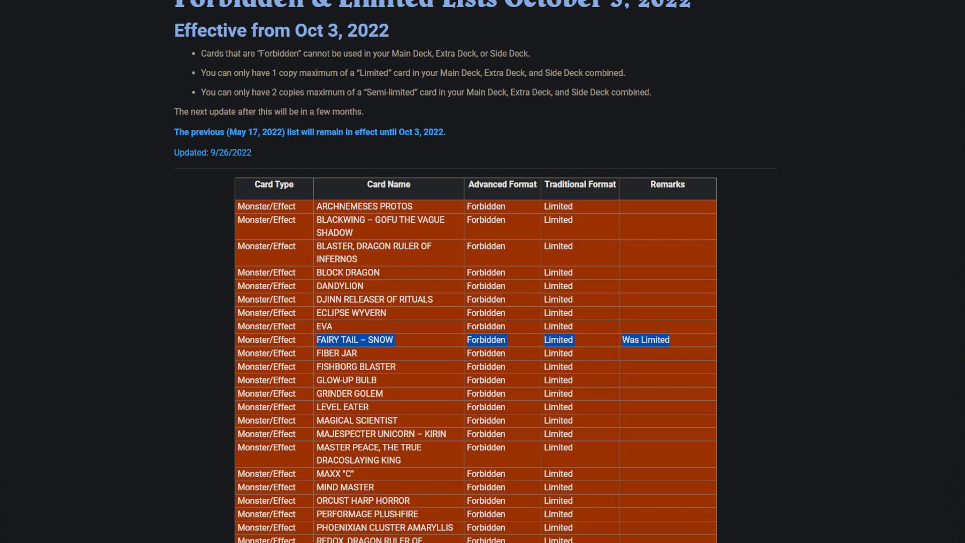
- Scroll down through the Forbidden Effect Monsters to the newly forbidden Ronintoadin
scroll("down", 3)
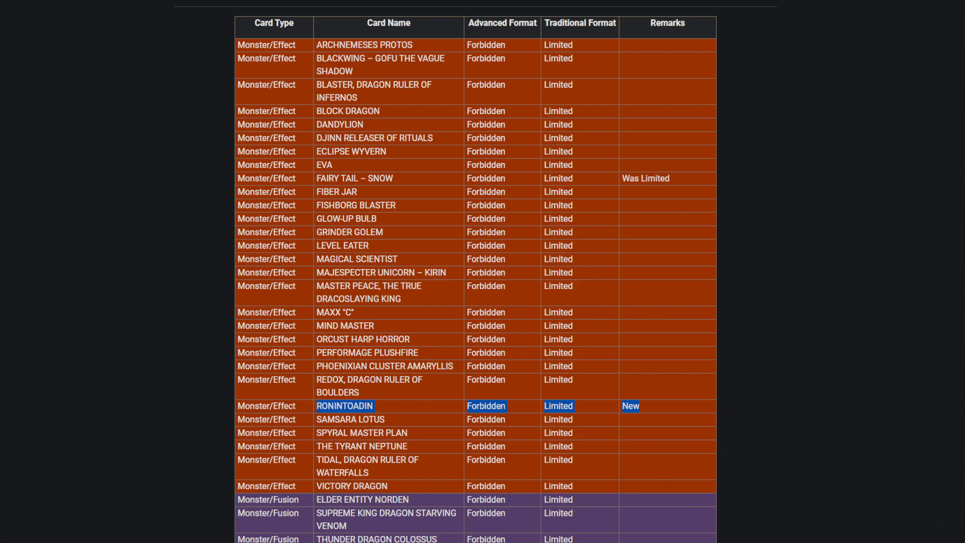
- Scroll down to the forbidden Link, Synchro and Xyz monsters and the first forbidden Spells
scroll("down", 3)
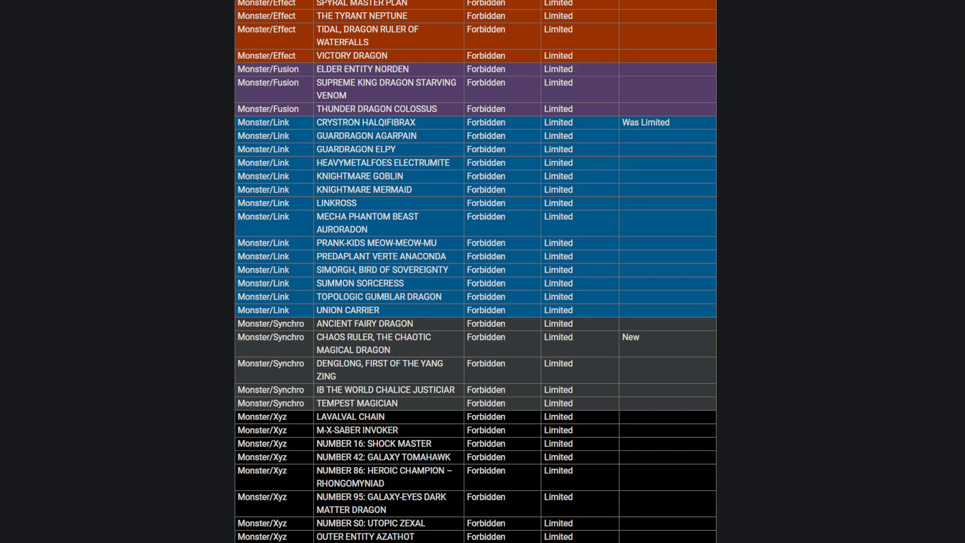
scroll("down", 3)
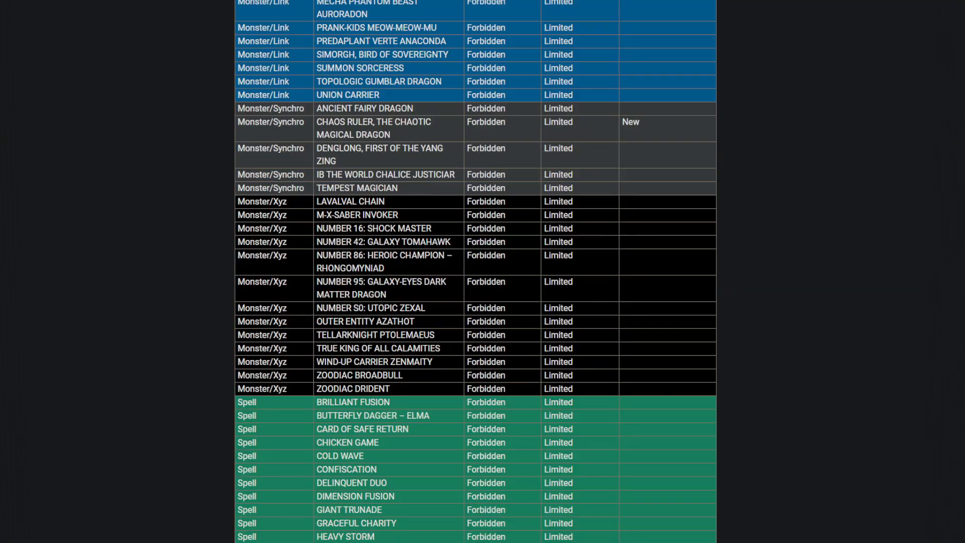
- Scroll down to the end of the Forbidden Spells and Traps, finishing at Vanity's Emptiness
scroll("down", 3)
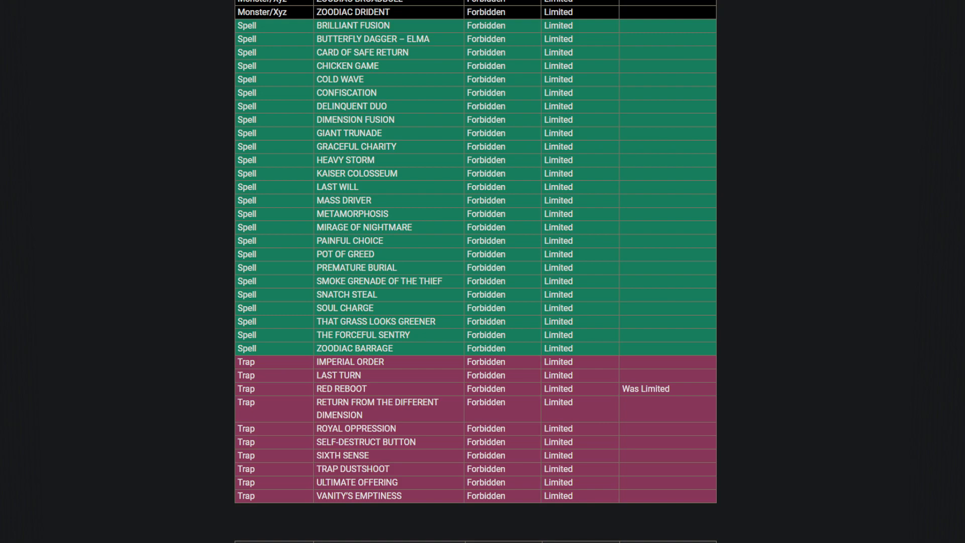
- Scroll past the Forbidden table to the Limited list's Exodia limbs through Speedroid Terrortop
scroll("down", 3)
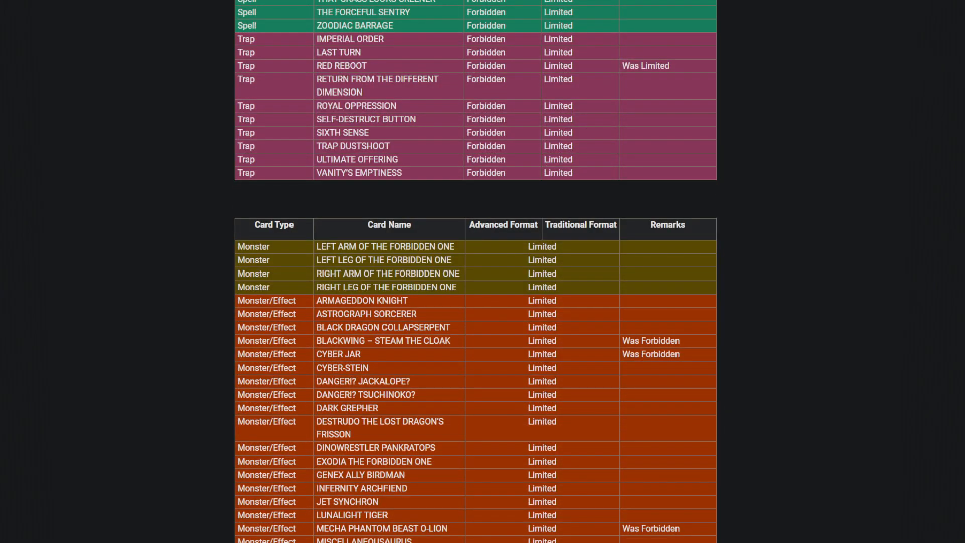
double_click(383, 340)
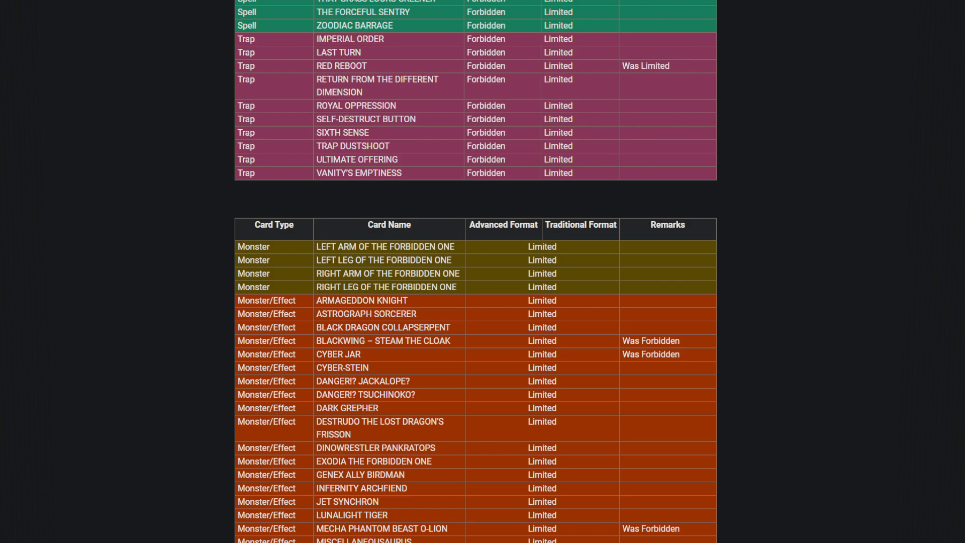
scroll("down", 3)
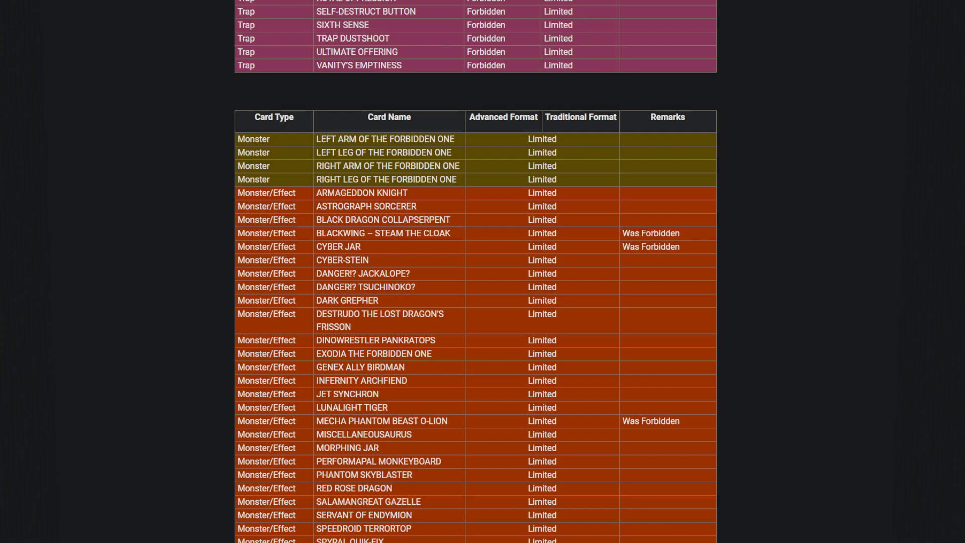
- Scroll down to the limited Spells and first limited Traps, including the new Appointer of the Red Lotus
scroll("down", 3)
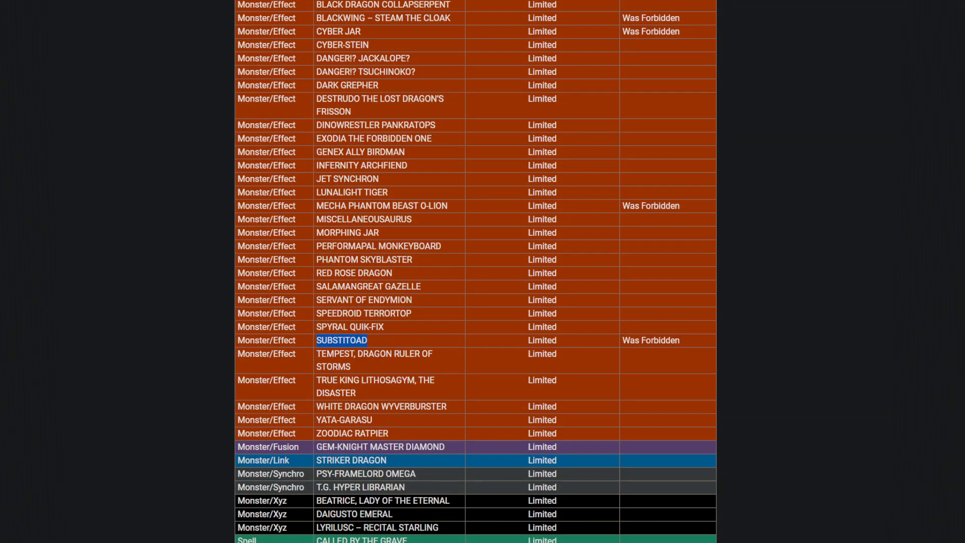
scroll("down", 3)
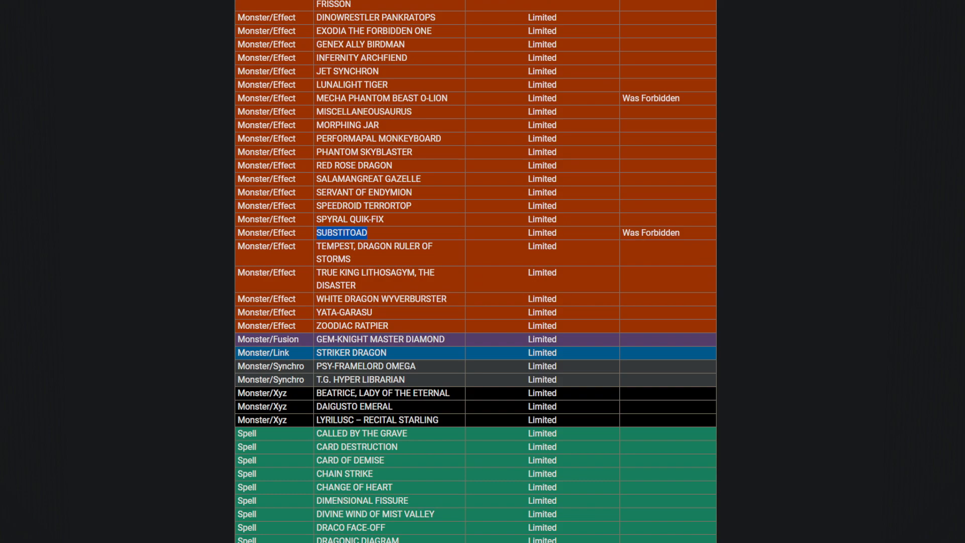
scroll("down", 3)
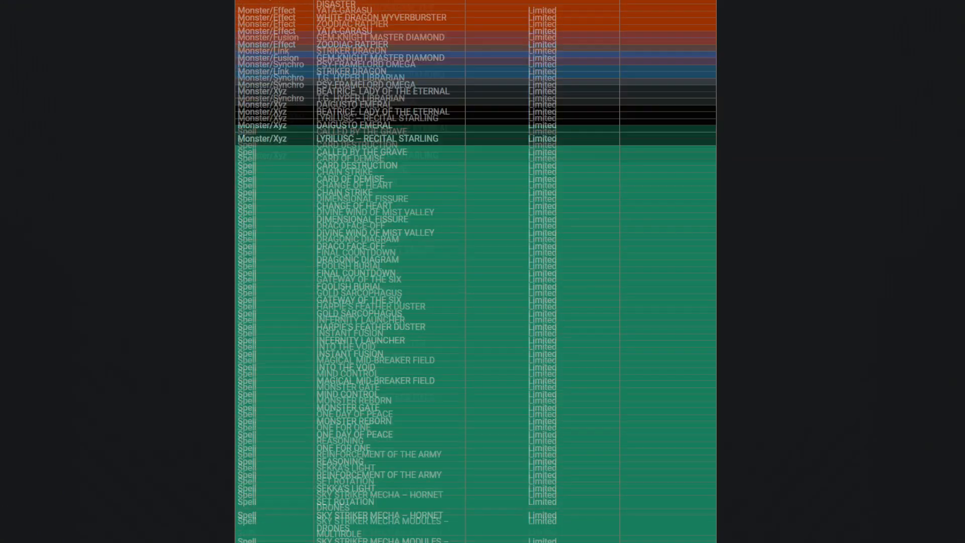
scroll("down", 3)
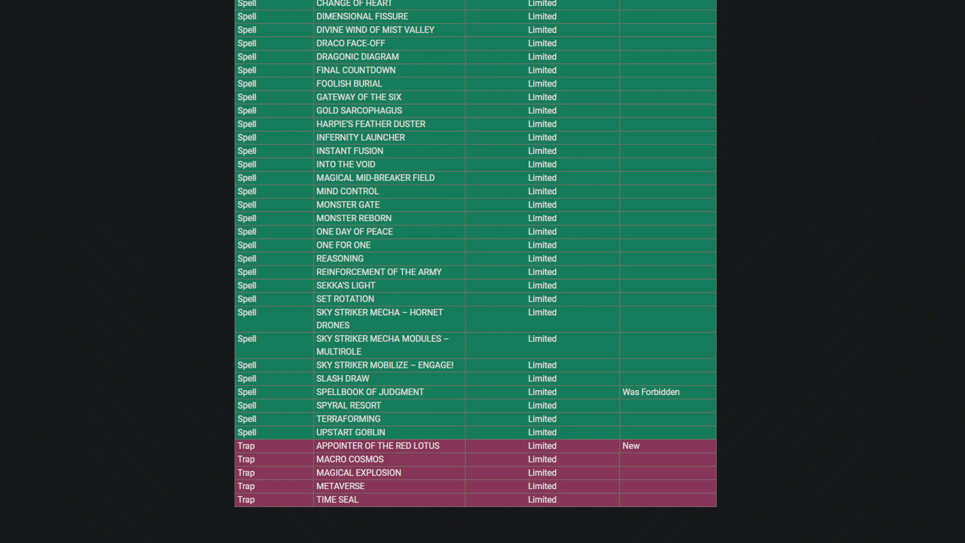
- Scroll to glimpse the Semi-Limited table, ending back at the limited Fusion, Link, Synchro and Xyz monsters
scroll("down", 3)
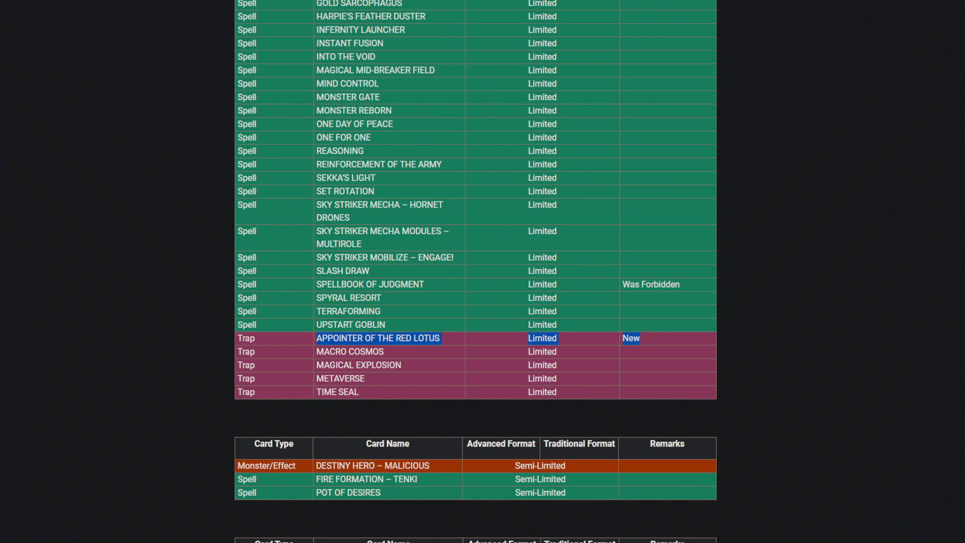
scroll("down", 3)
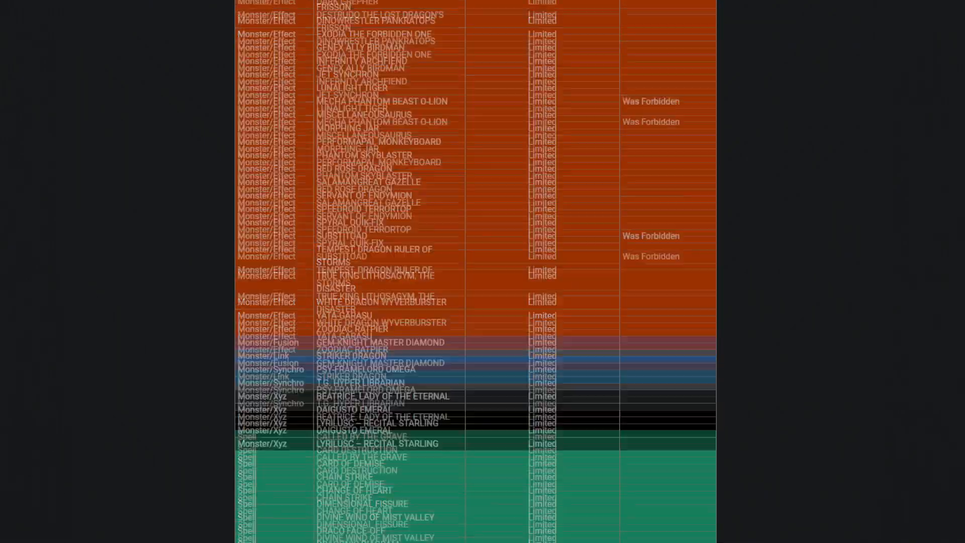
- Scroll to the page bottom showing the Semi-Limited table and the seven cards no longer on the list
scroll("down", 3)
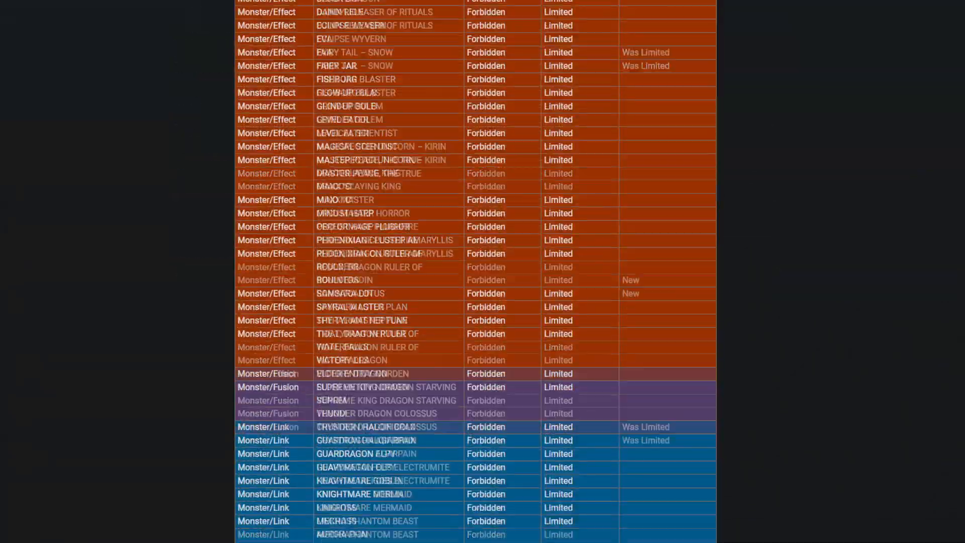
scroll("down", 3)
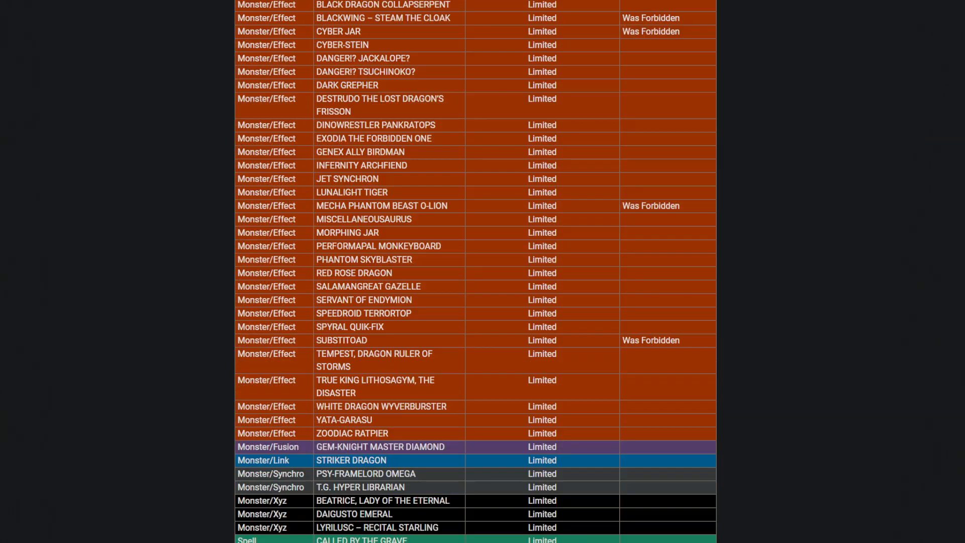
scroll("down", 3)
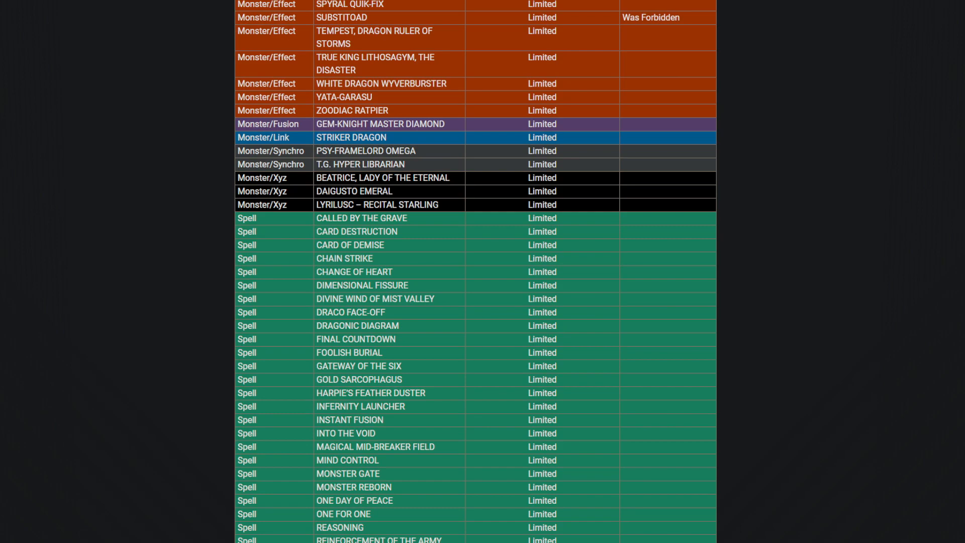
scroll("down", 3)
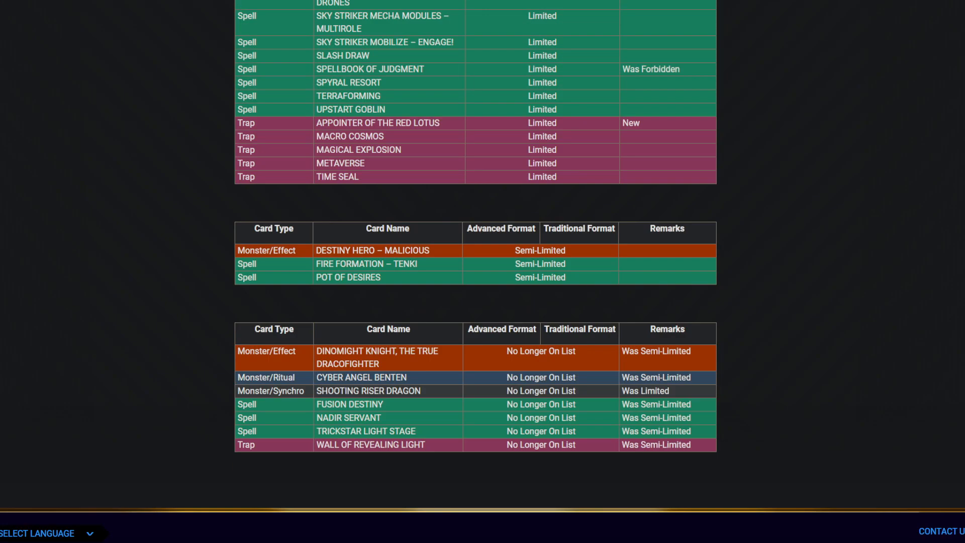
scroll("down", 3)
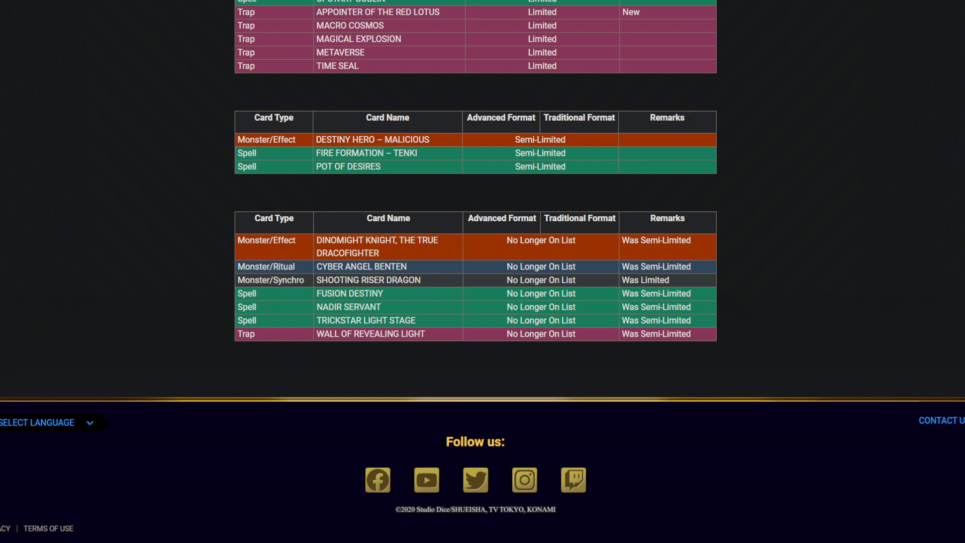